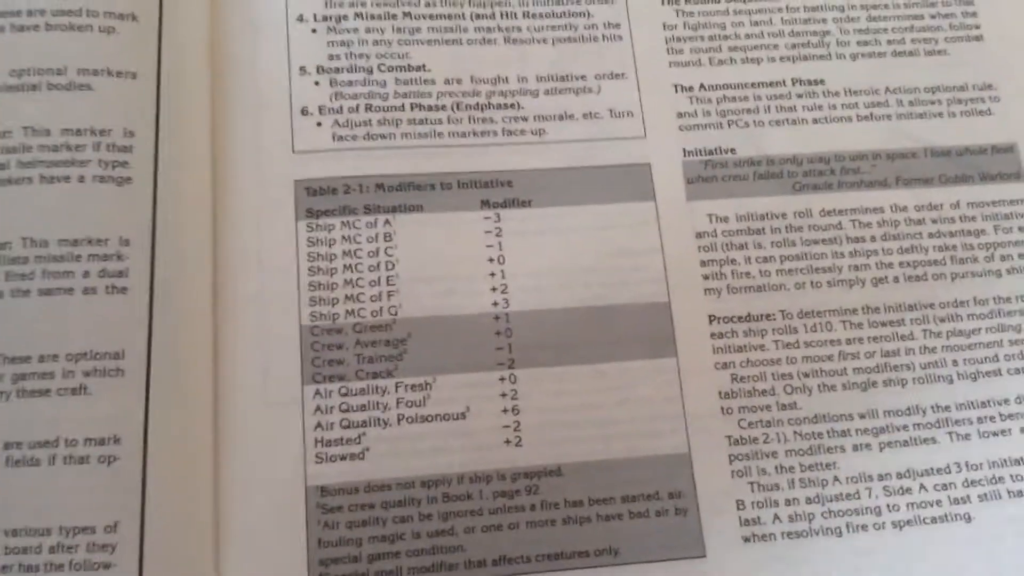
{"action": "scroll", "scroll_direction": "down", "scroll_amount": 3}
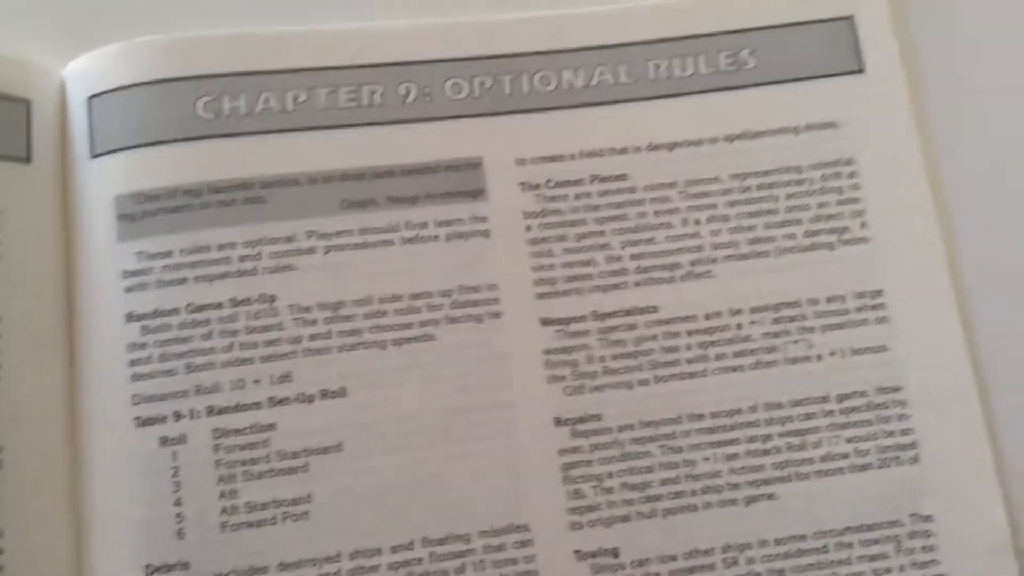
{"action": "scroll", "scroll_direction": "down", "scroll_amount": 3}
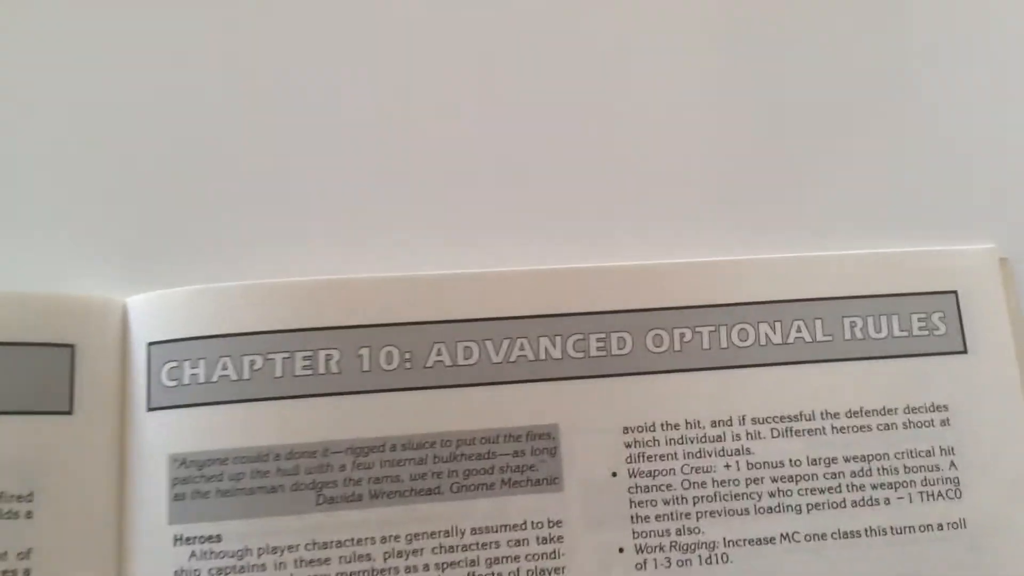